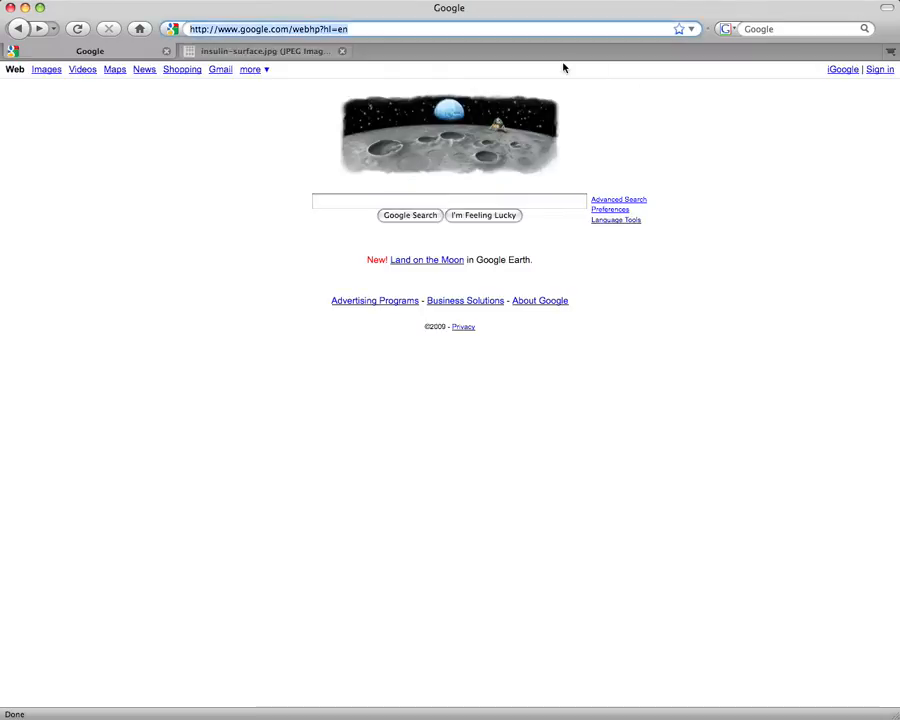
# Step: Go to the GrahamJ Medical Media site's PDB Manipulation page with the PDB to Surface registration form
pyautogui.write('grahamj')
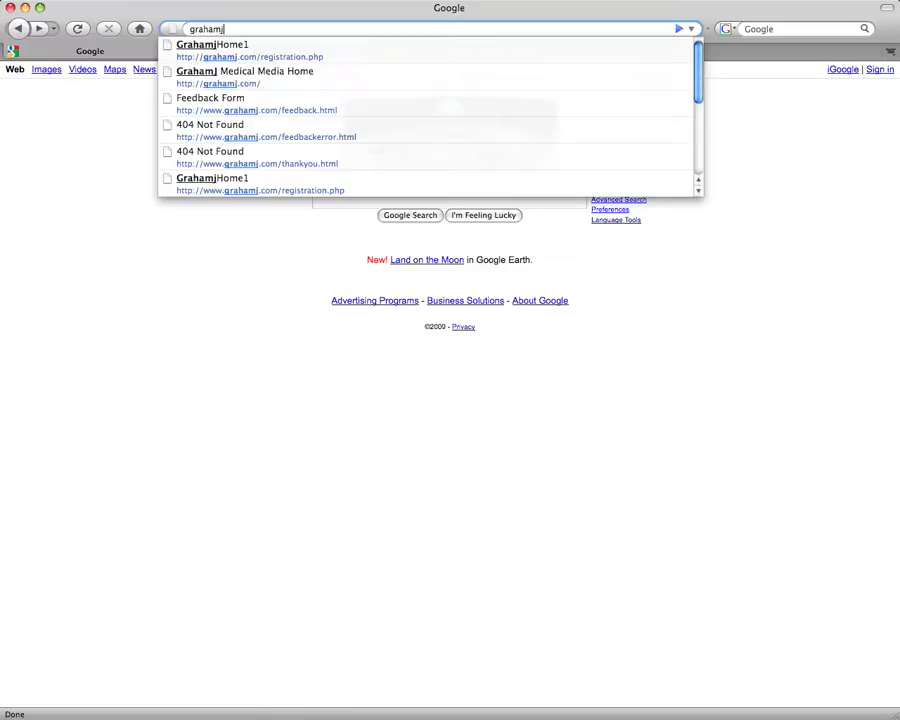
pyautogui.click(268, 71)
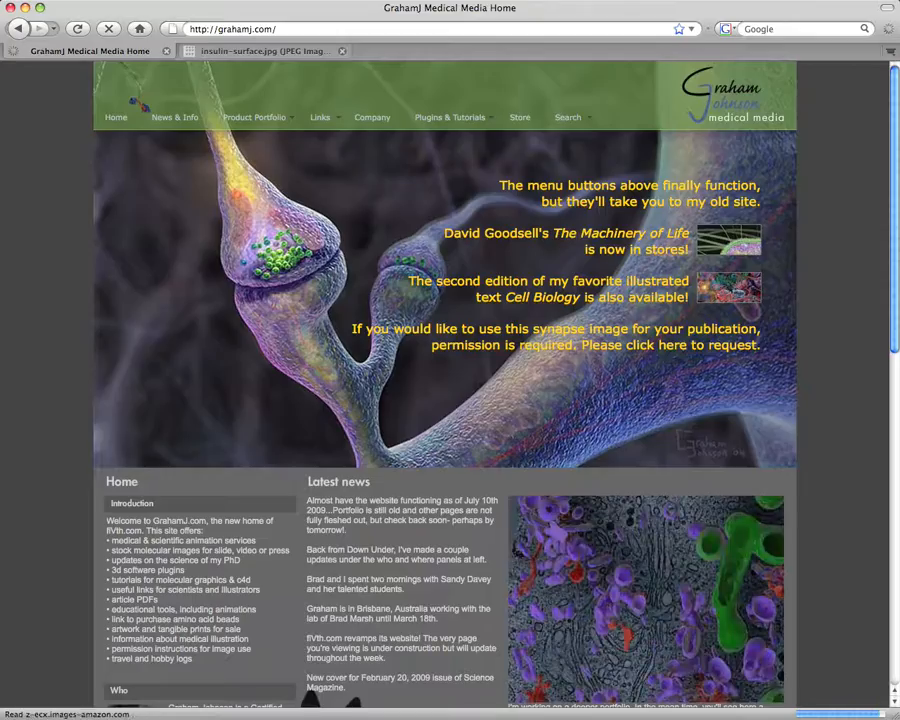
pyautogui.click(450, 117)
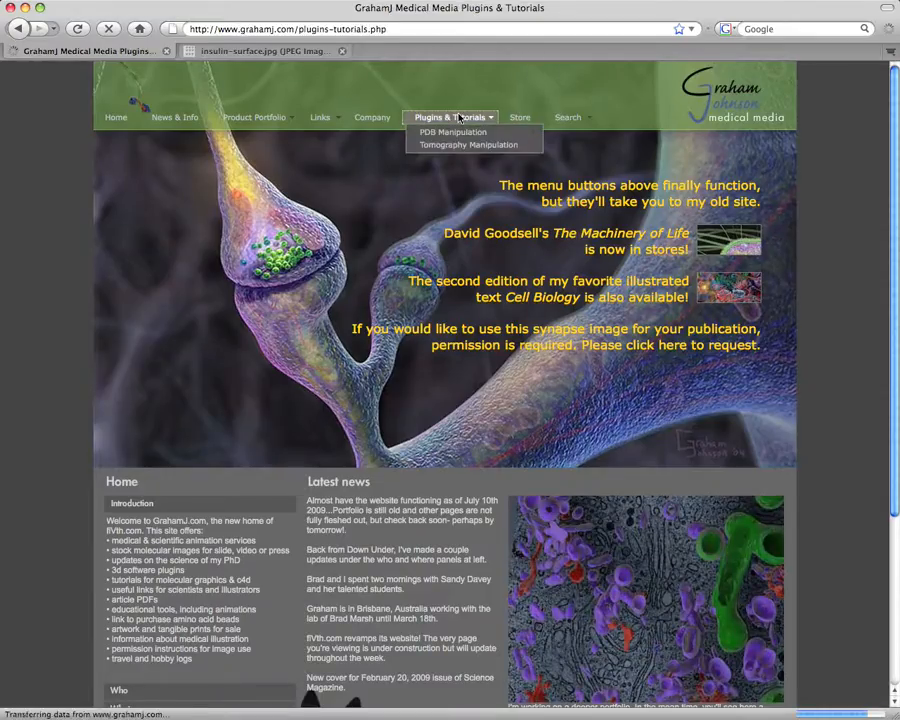
pyautogui.click(452, 132)
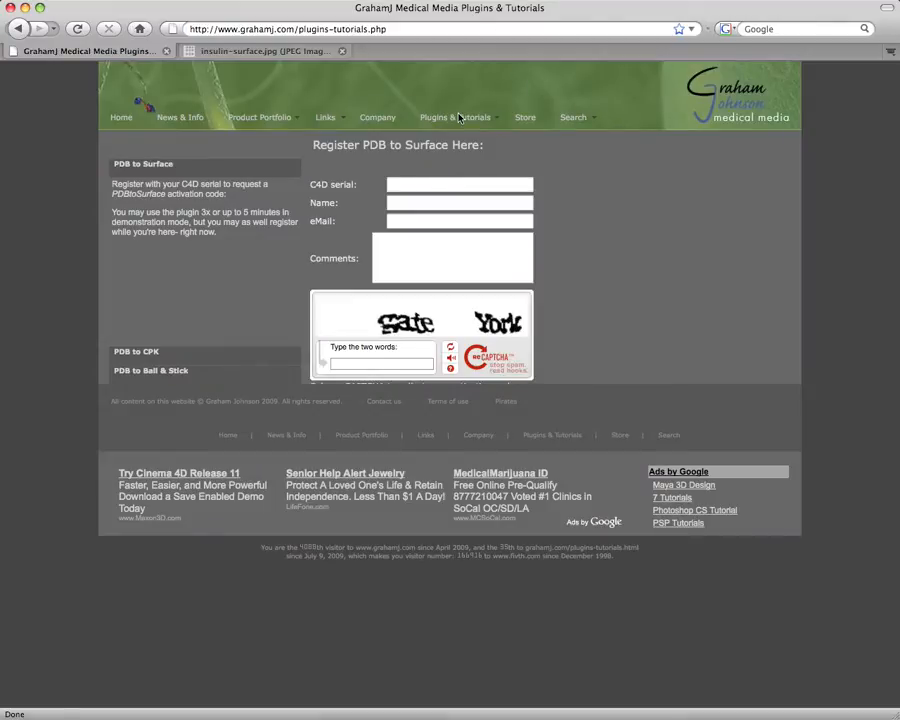
# Step: Show the Downloads folder with 2KIN.pdb and PDBtoSurface beside the plugins folder
pyautogui.click(459, 184)
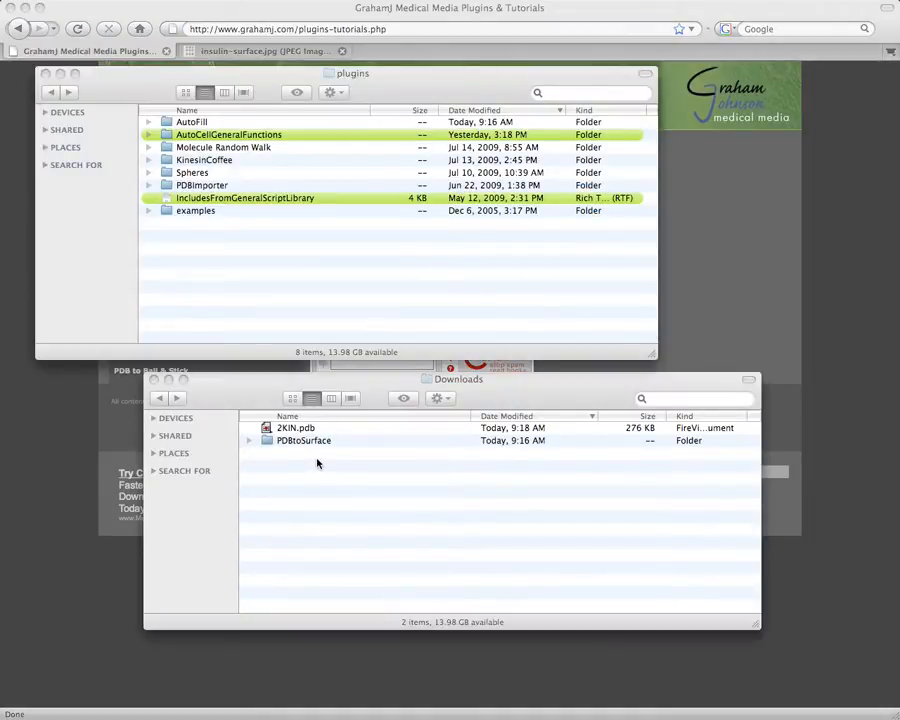
pyautogui.click(303, 440)
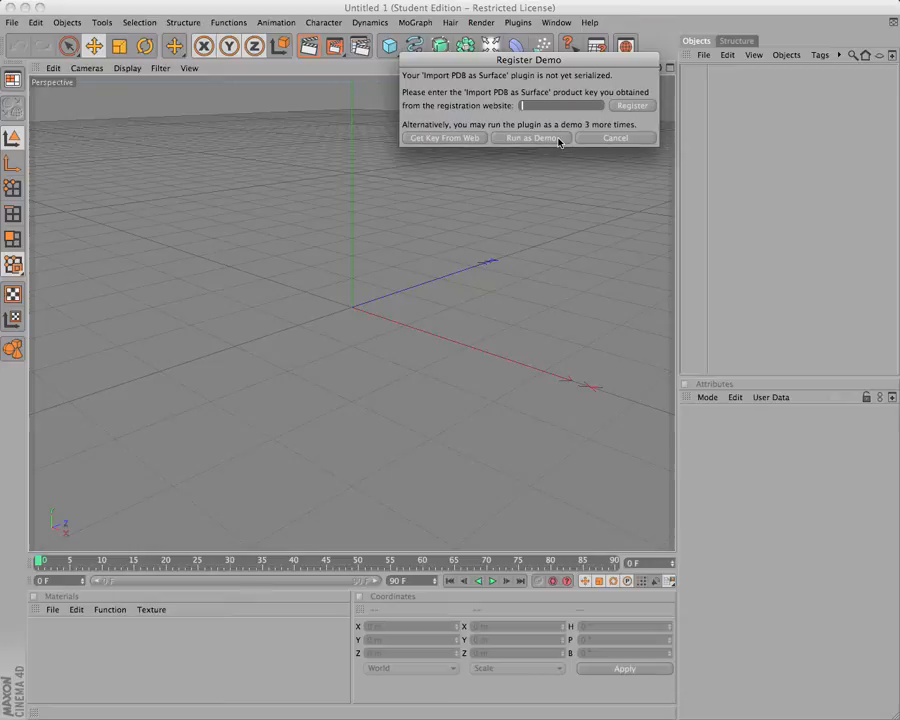
# Step: Choose Run as Demo in the Register Demo dialog of Import PDB as Surface
pyautogui.click(532, 138)
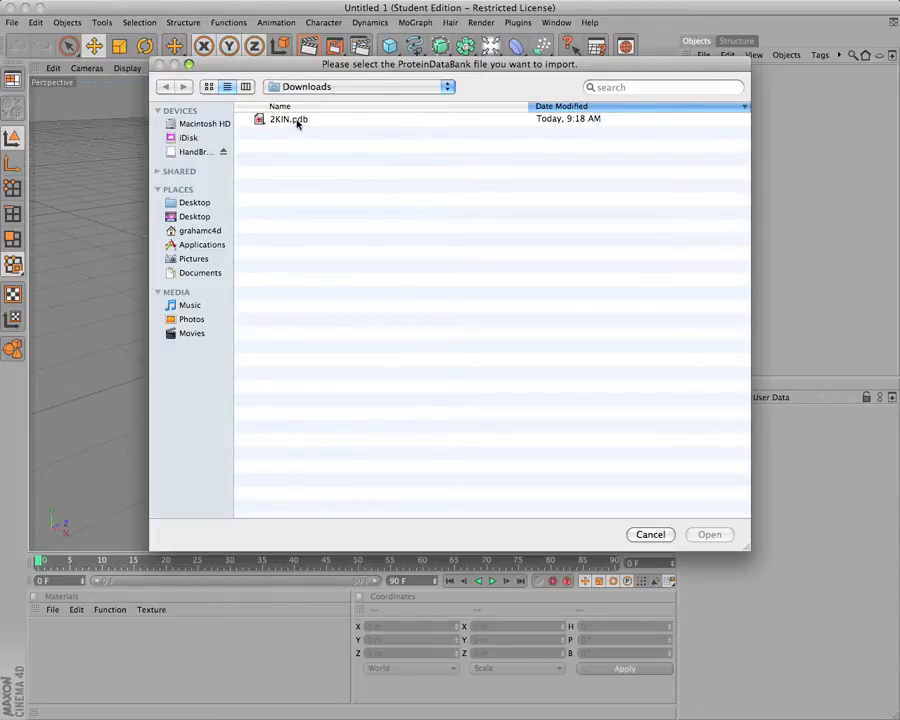
# Step: Import 2KIN.pdb from the Downloads folder
pyautogui.click(710, 534)
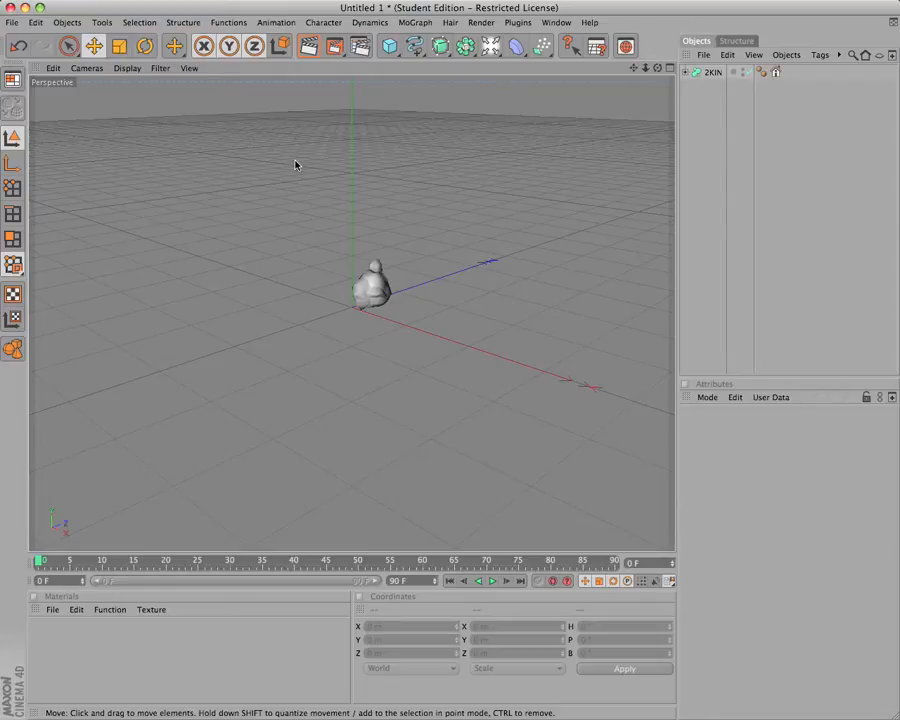
pyautogui.moveTo(448, 156)
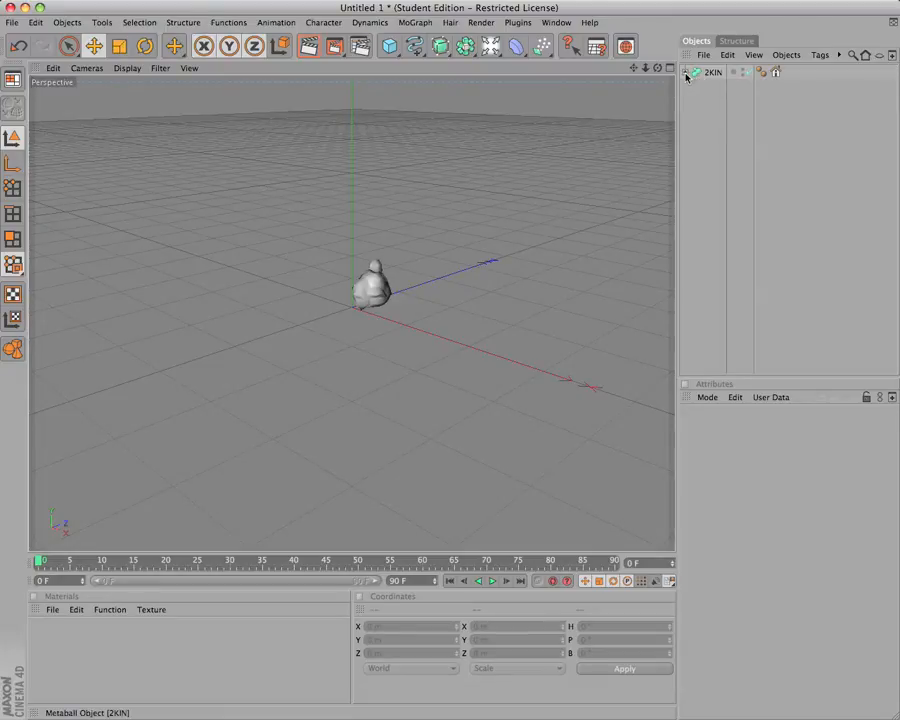
# Step: Expand the 2KIN metaball object in the Object Manager to show its child 2KIN
pyautogui.click(713, 72)
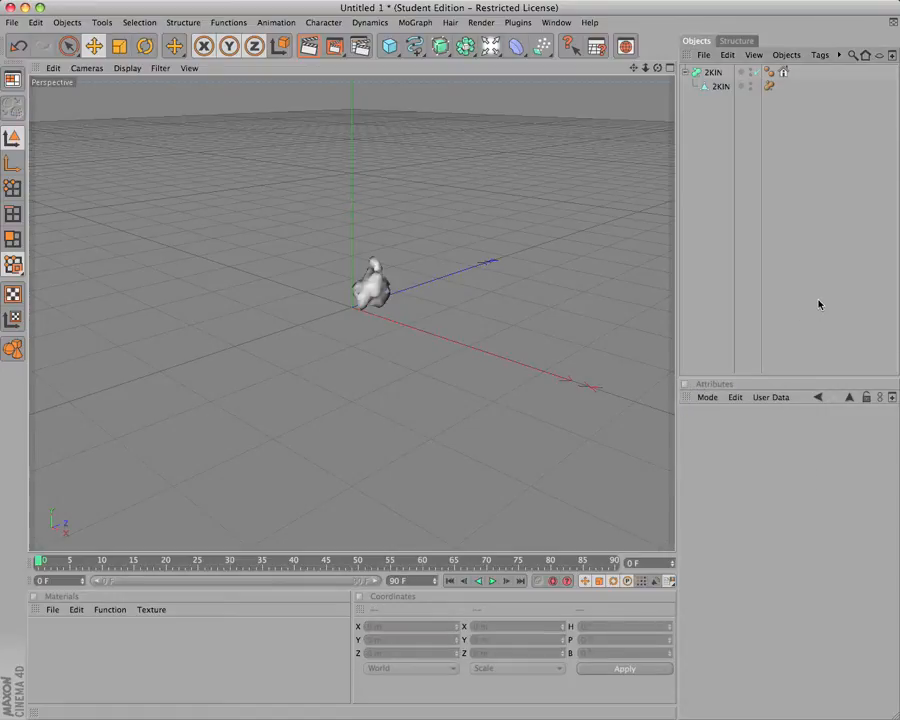
pyautogui.moveTo(815, 305)
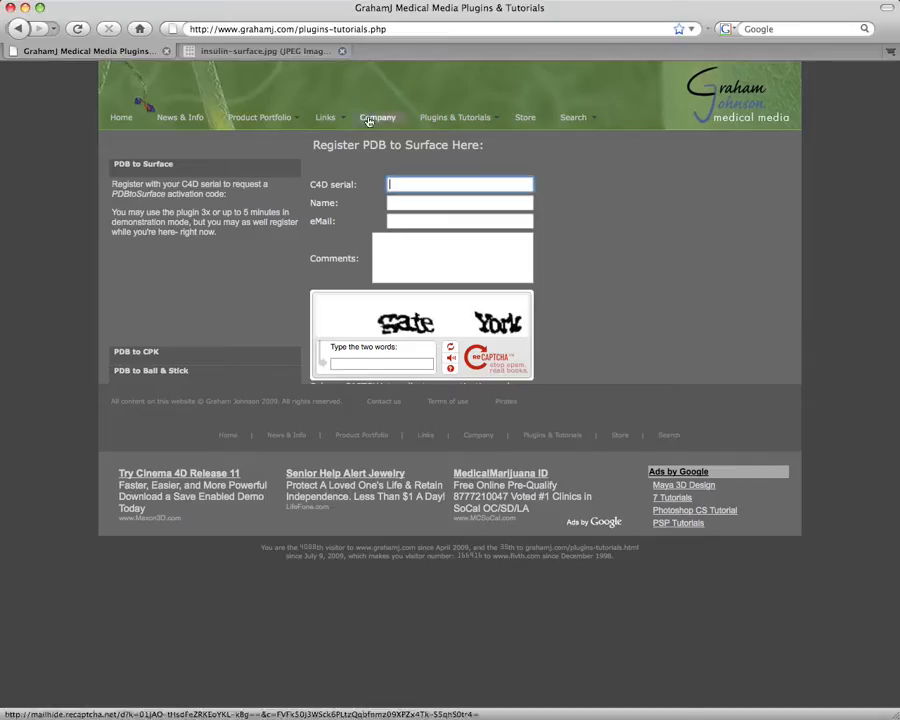
# Step: Switch to the insulin-surface.jpg tab comparing surfaces at various Scale and Hull values
pyautogui.click(265, 51)
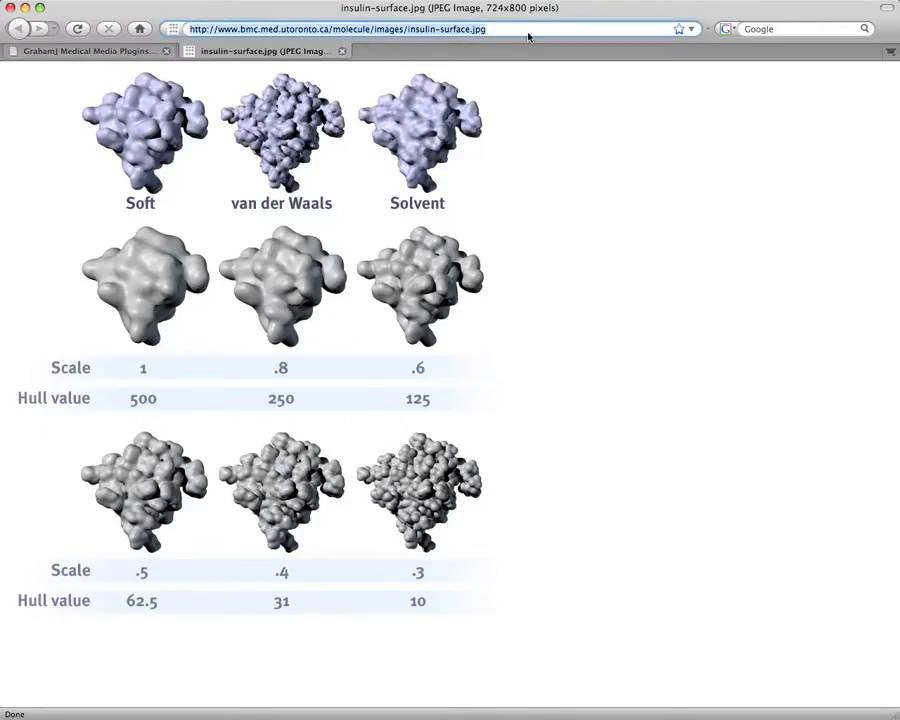